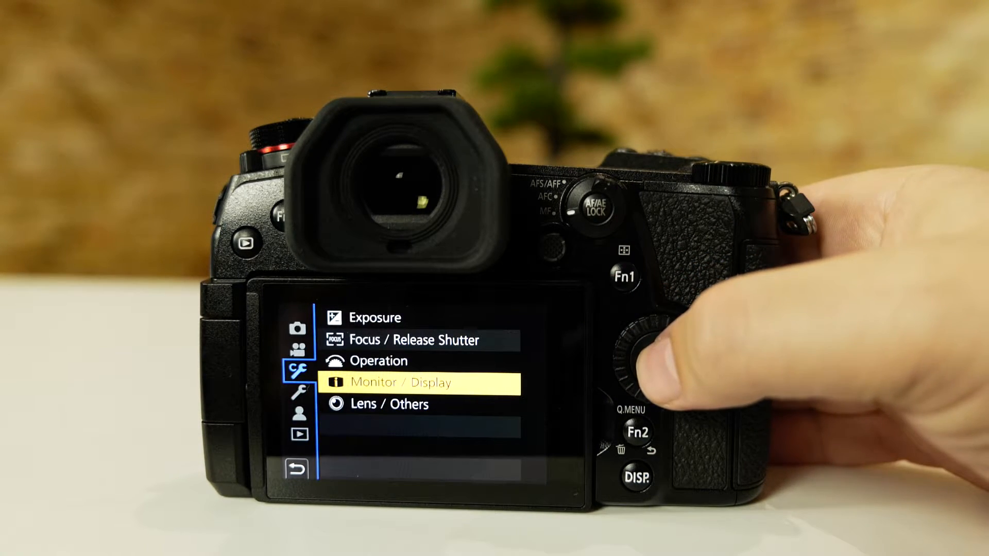
pyautogui.click(655, 359)
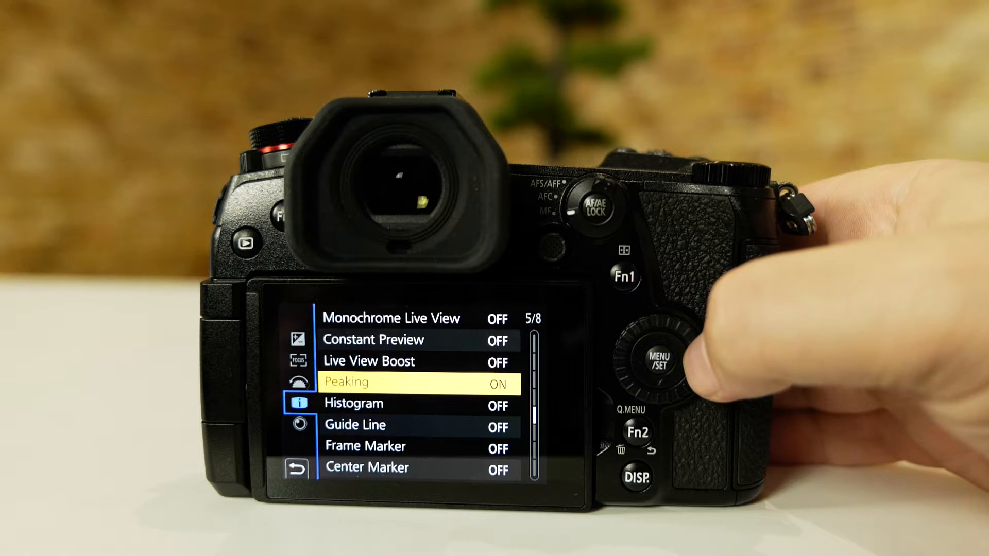
pyautogui.click(295, 360)
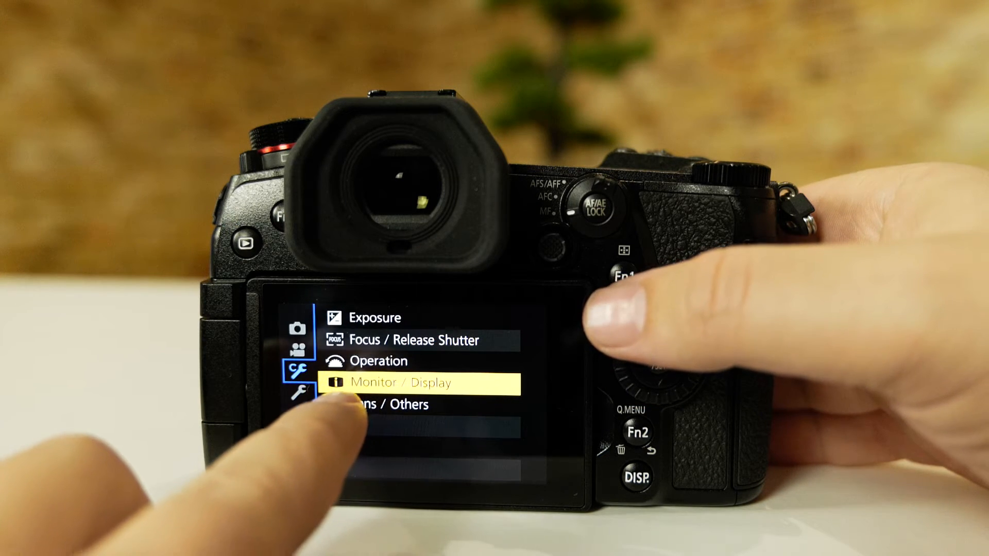